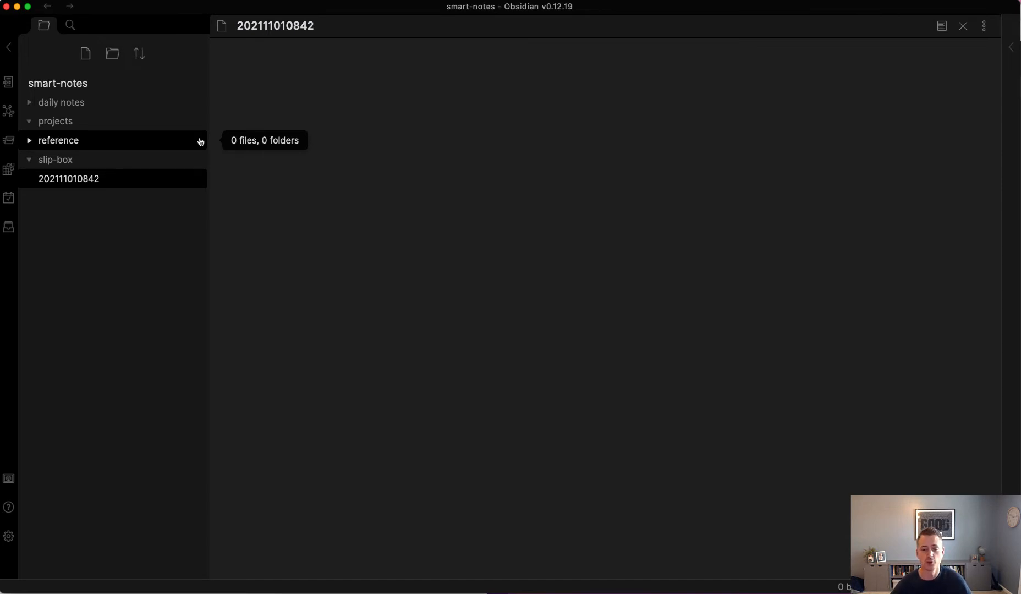
mouse_move(254, 156)
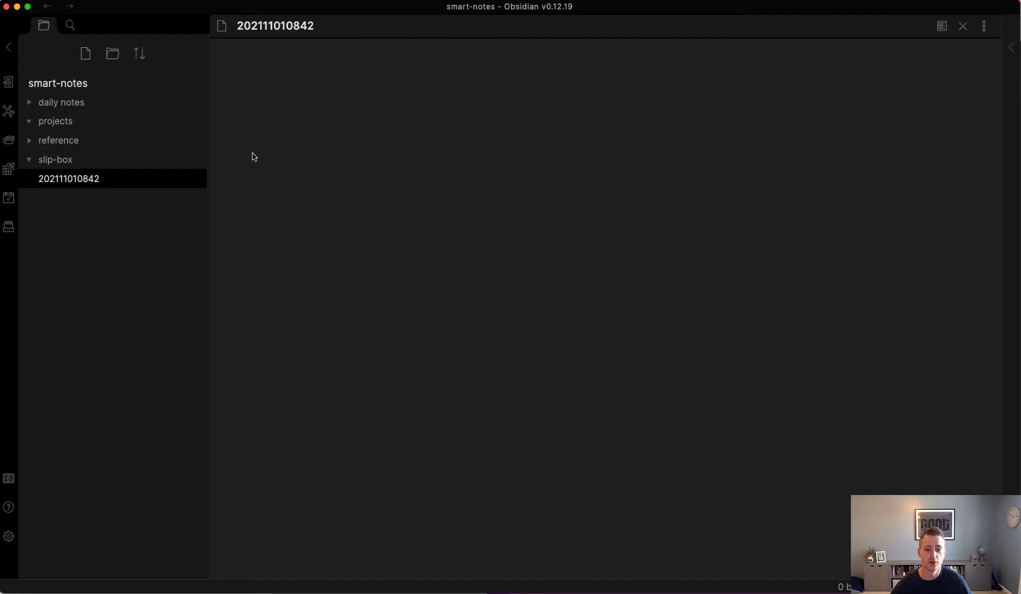
mouse_move(283, 169)
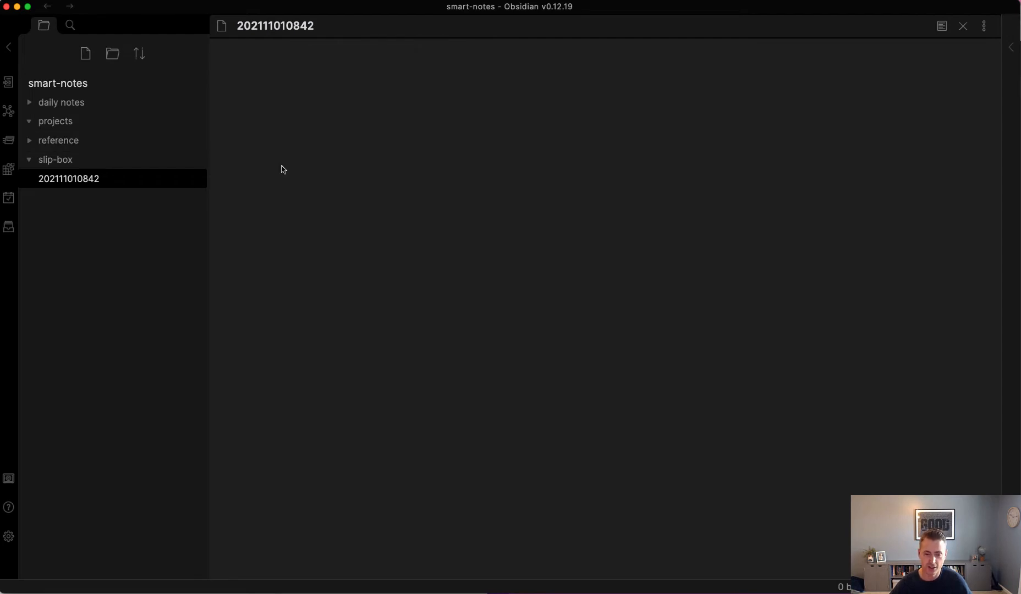
- Create the 2021-11-01 daily note from the left ribbon's daily note icon
click(382, 59)
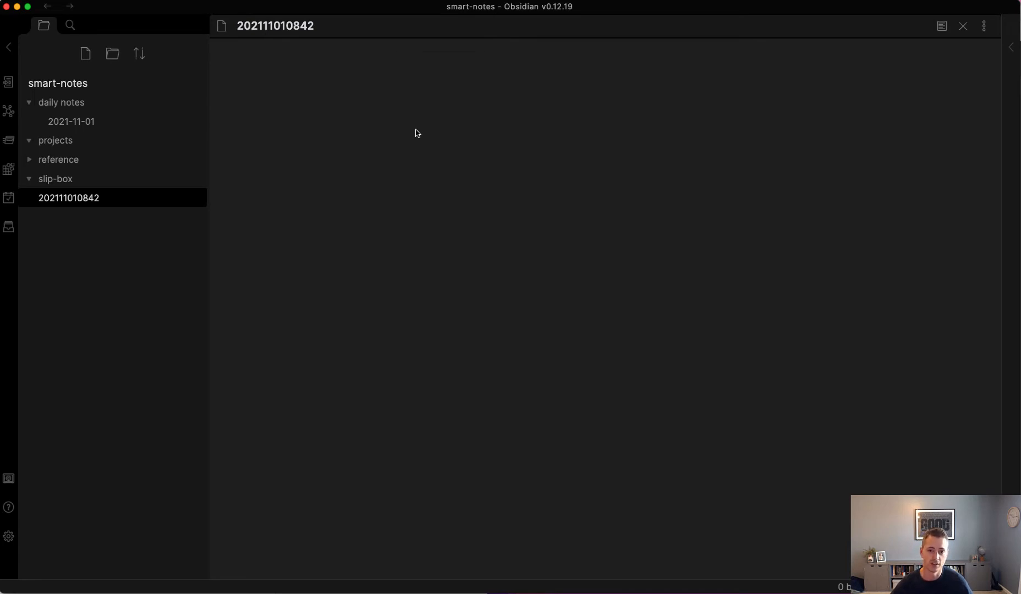
- Find the 2021-11-01 daily note via the quick switcher by searching 'dail'
text(dail)
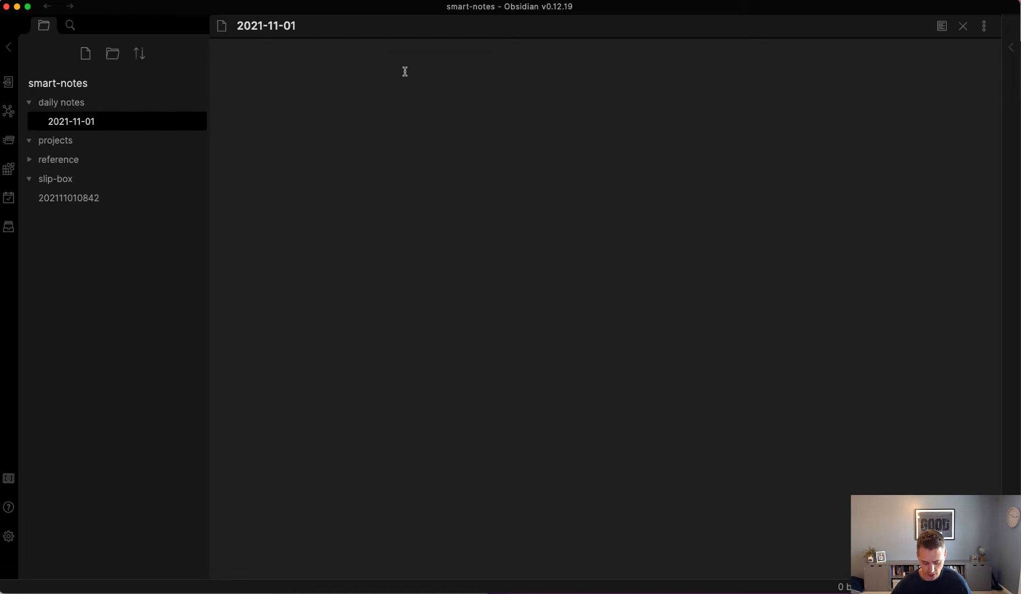
- Write the slip-box insight, plus an idea and a task, tagged //insight, //idea, //task
text(The physical version of the slip-box didn't have a way to go directly to a note. //insight)
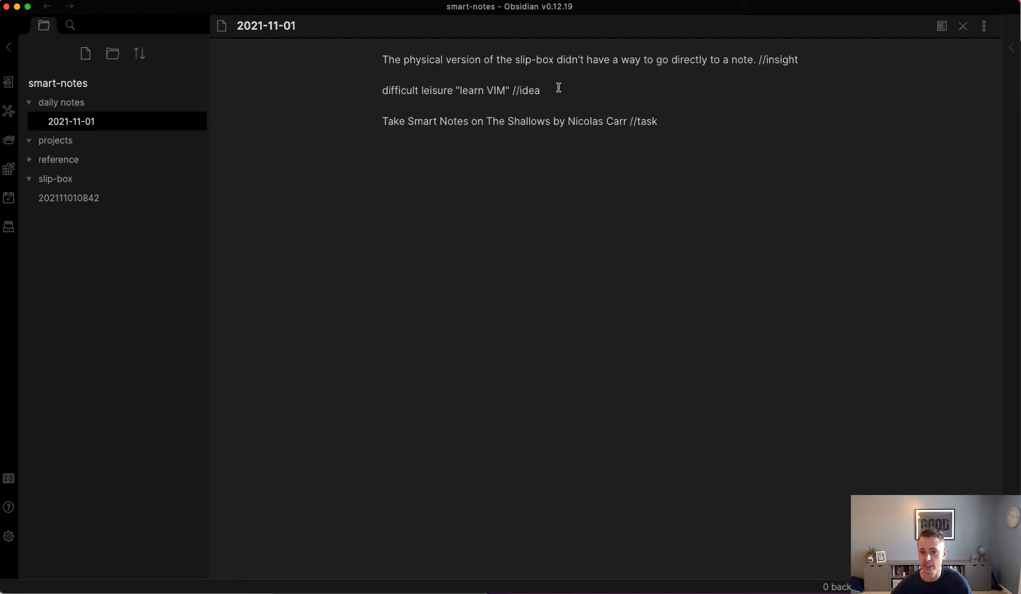
click(543, 89)
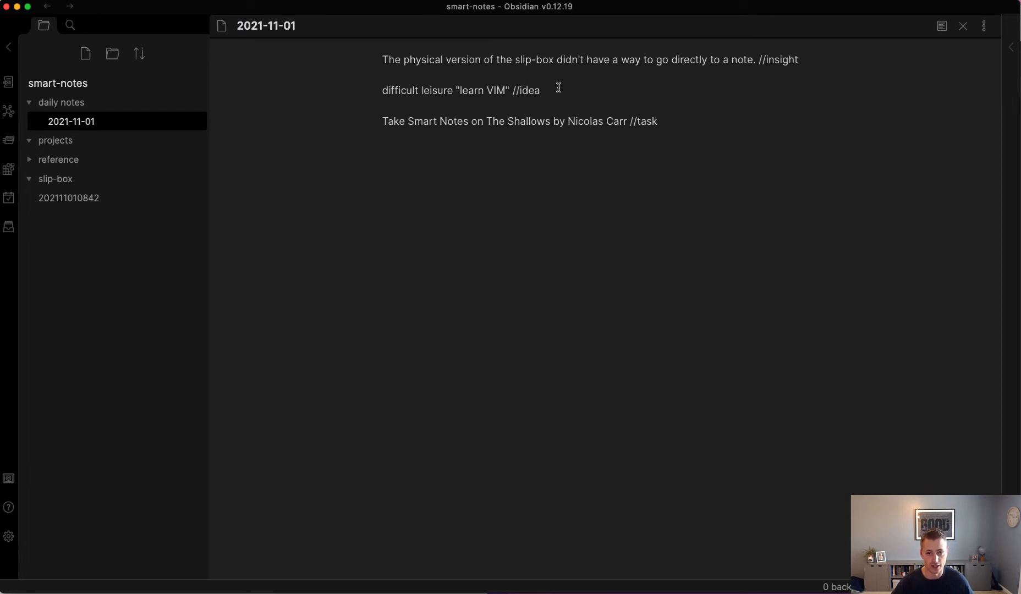
click(544, 91)
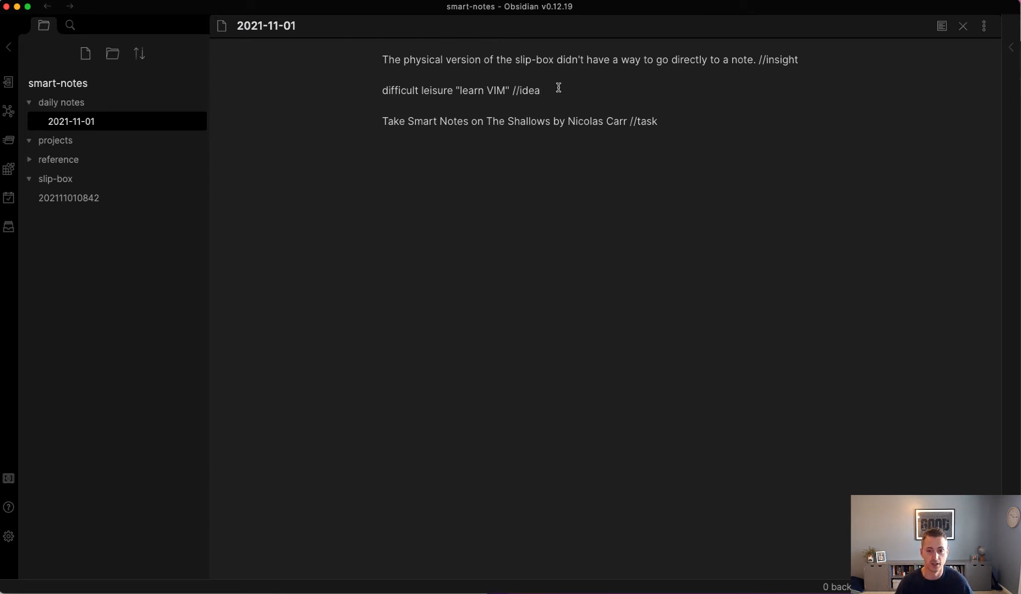
key(cmd+o)
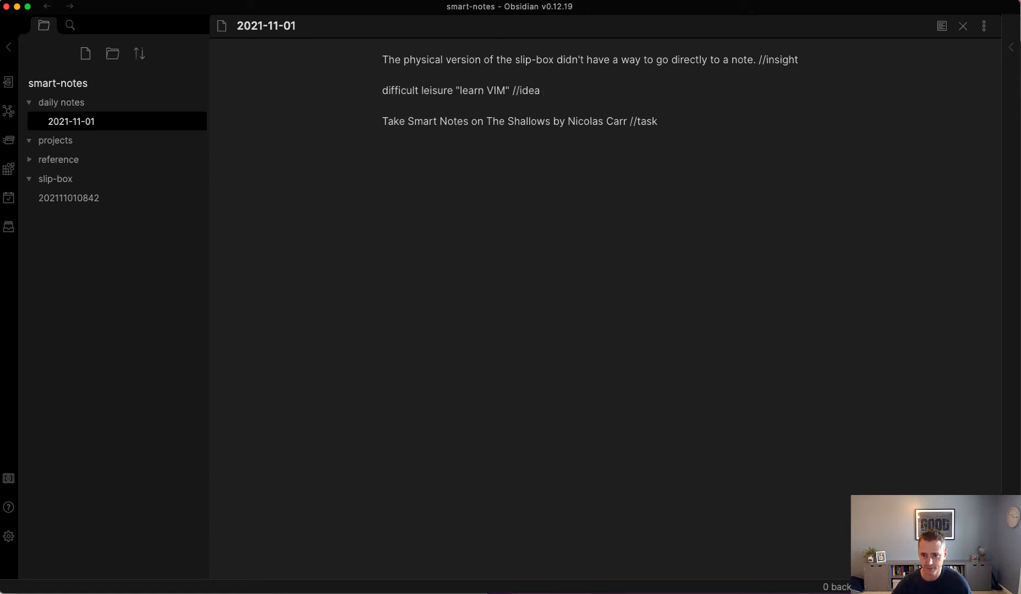
click(542, 91)
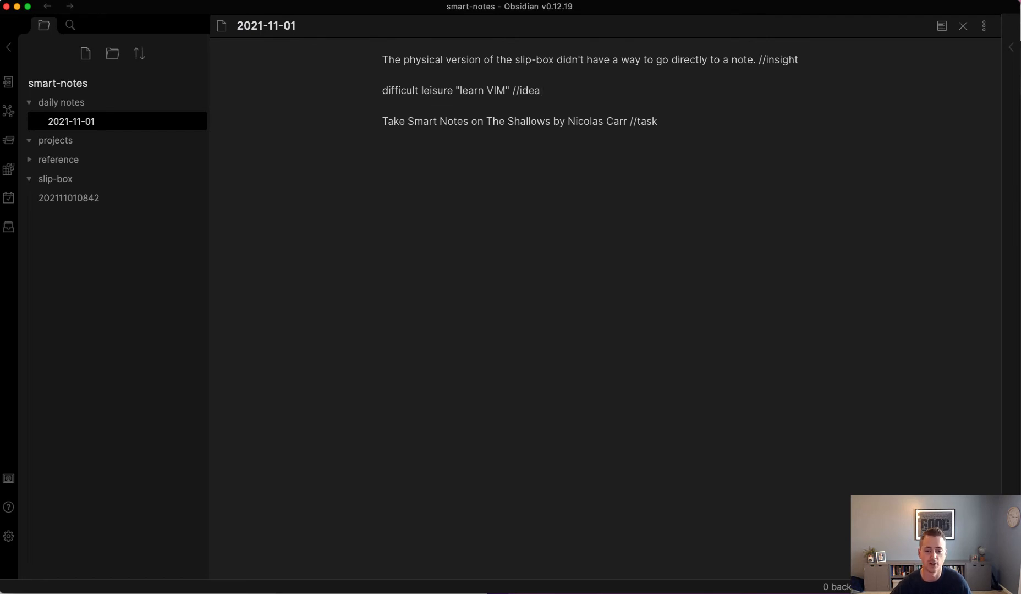
click(540, 90)
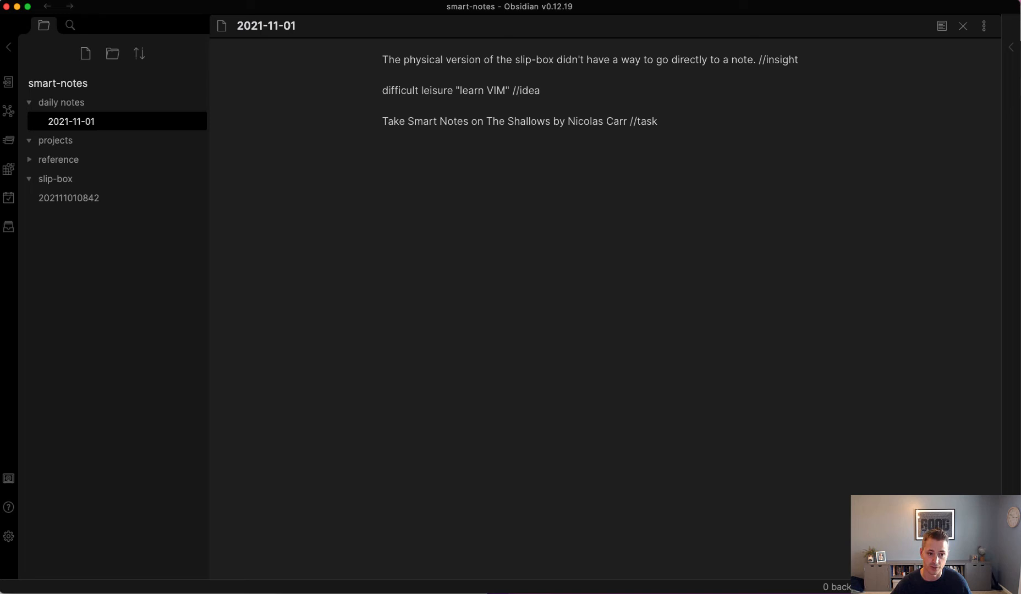
click(544, 91)
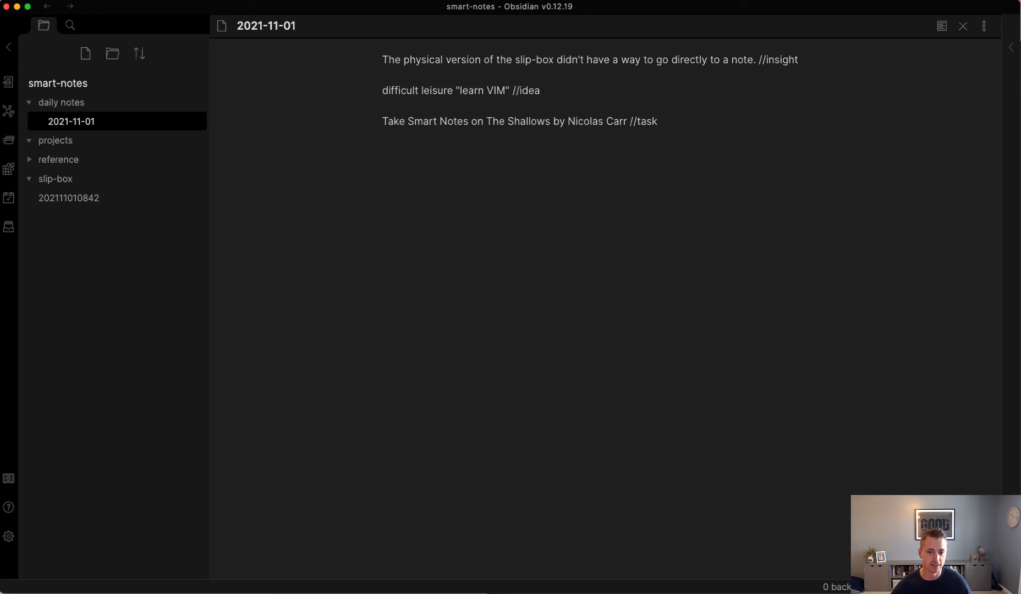
click(543, 91)
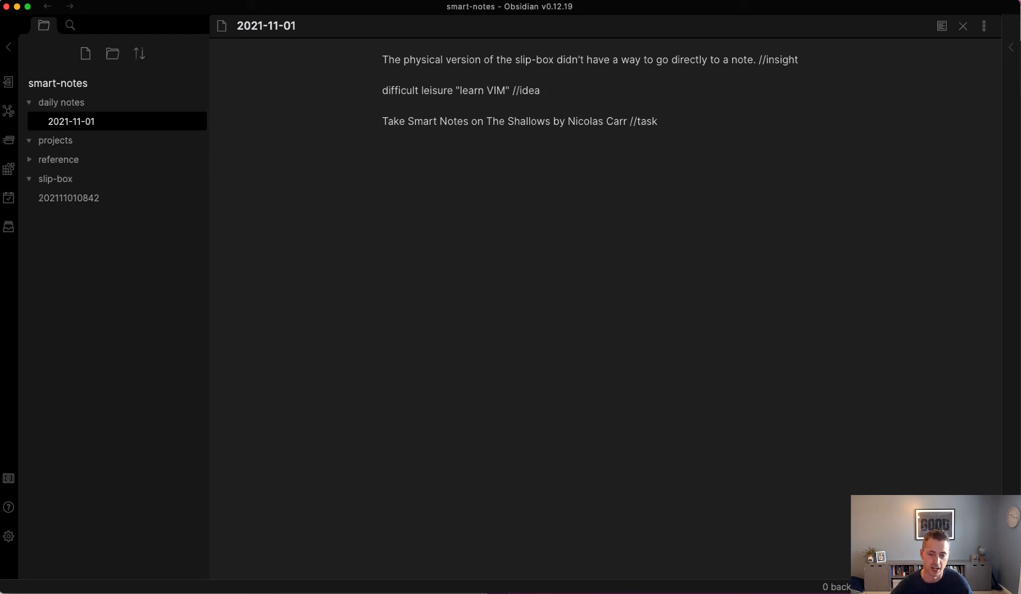
click(546, 91)
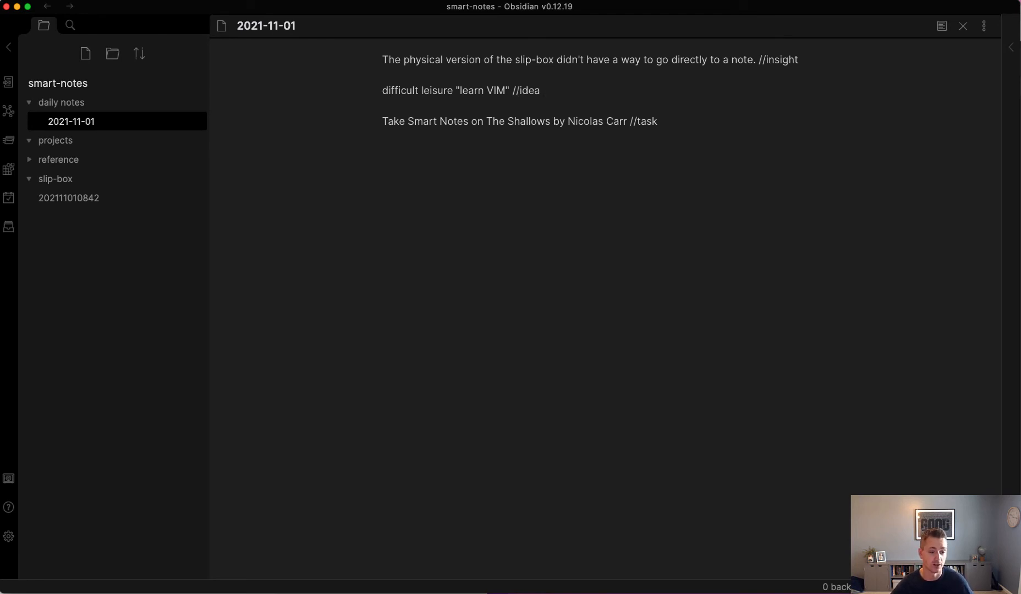
click(546, 91)
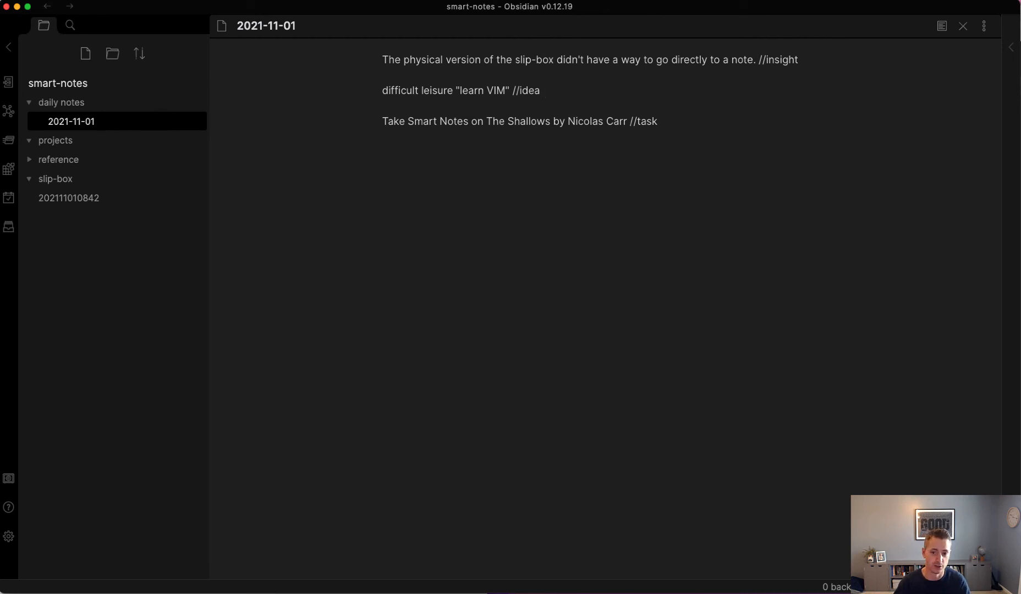
click(546, 90)
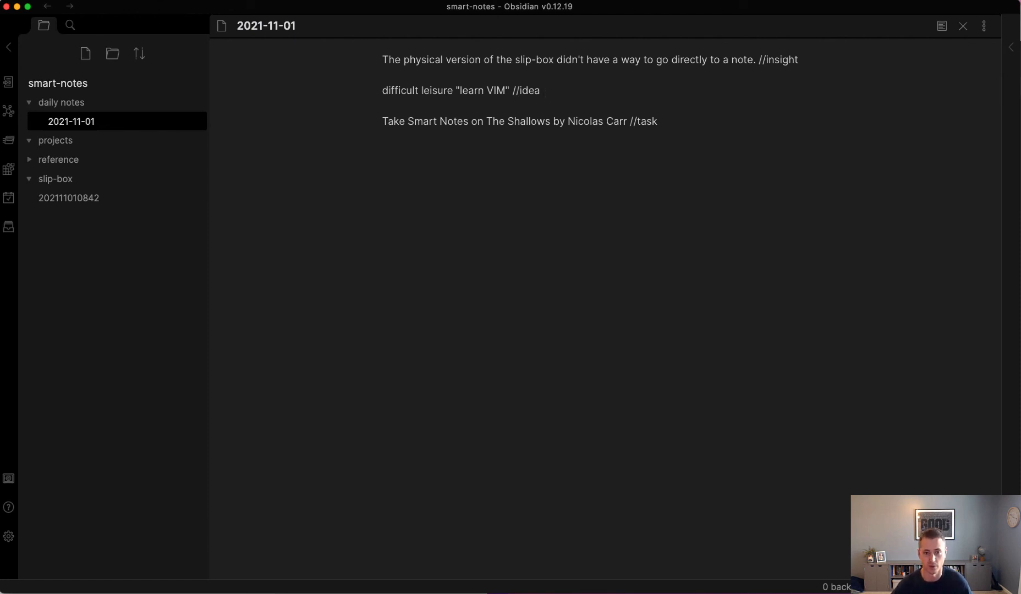
click(545, 91)
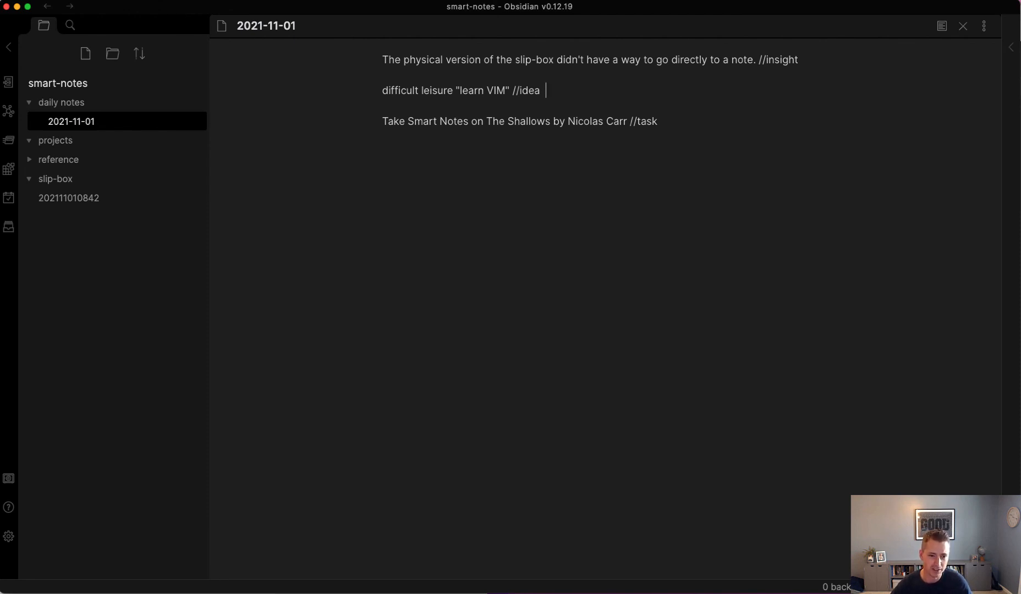
click(61, 102)
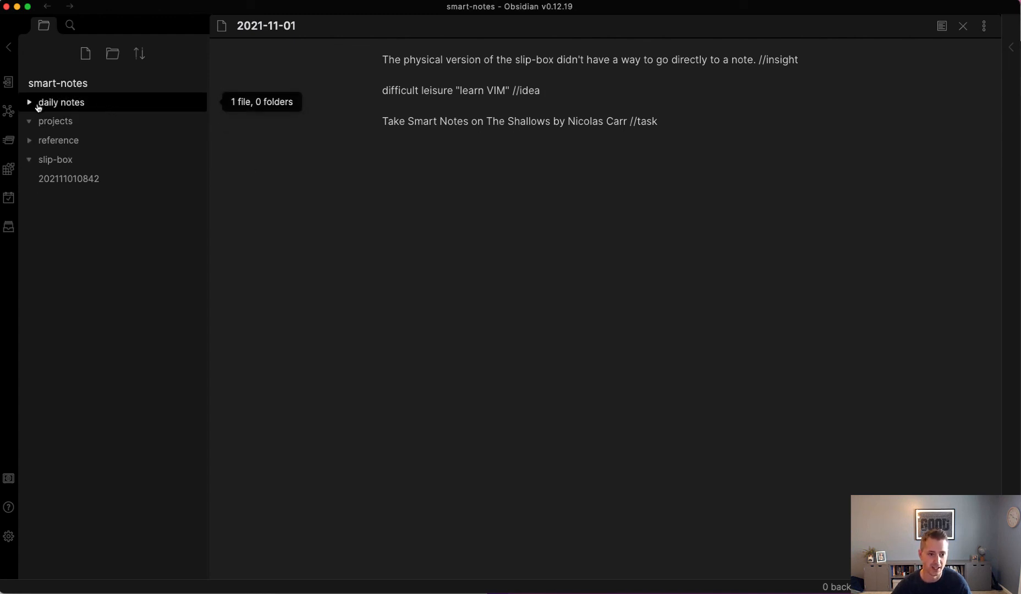
mouse_move(75, 106)
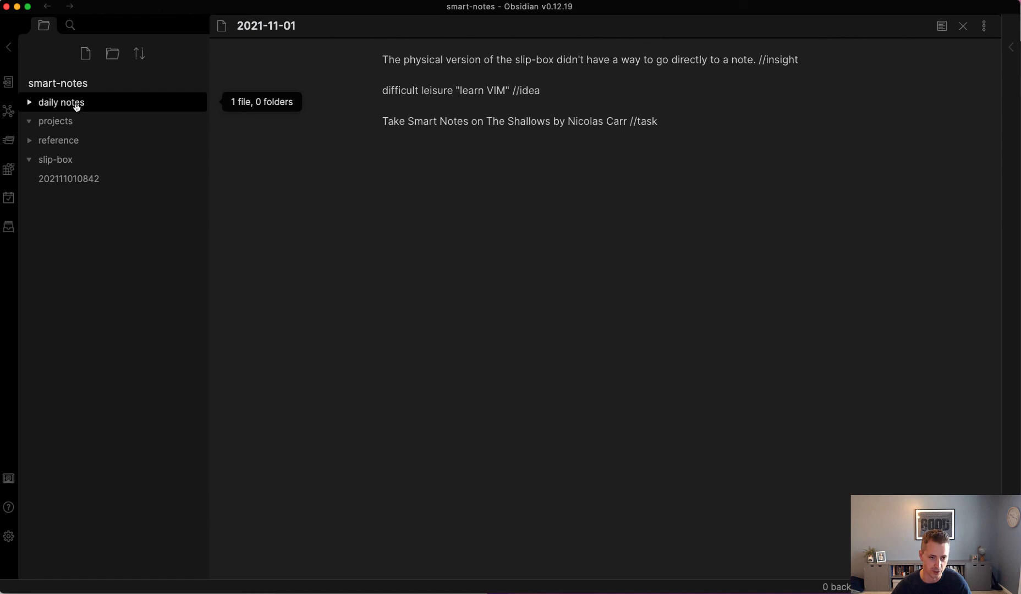
mouse_move(46, 43)
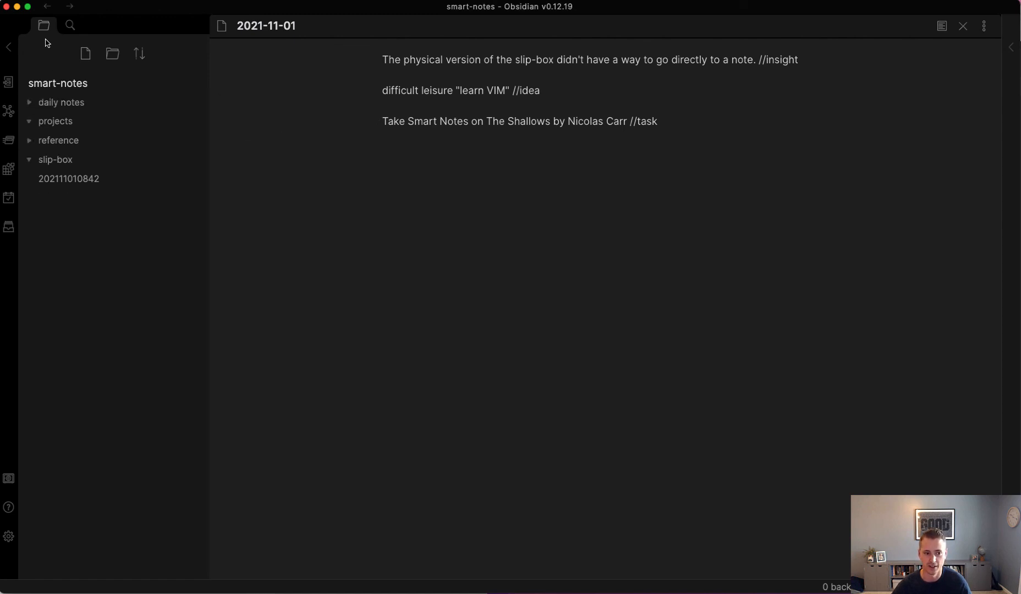
mouse_move(10, 47)
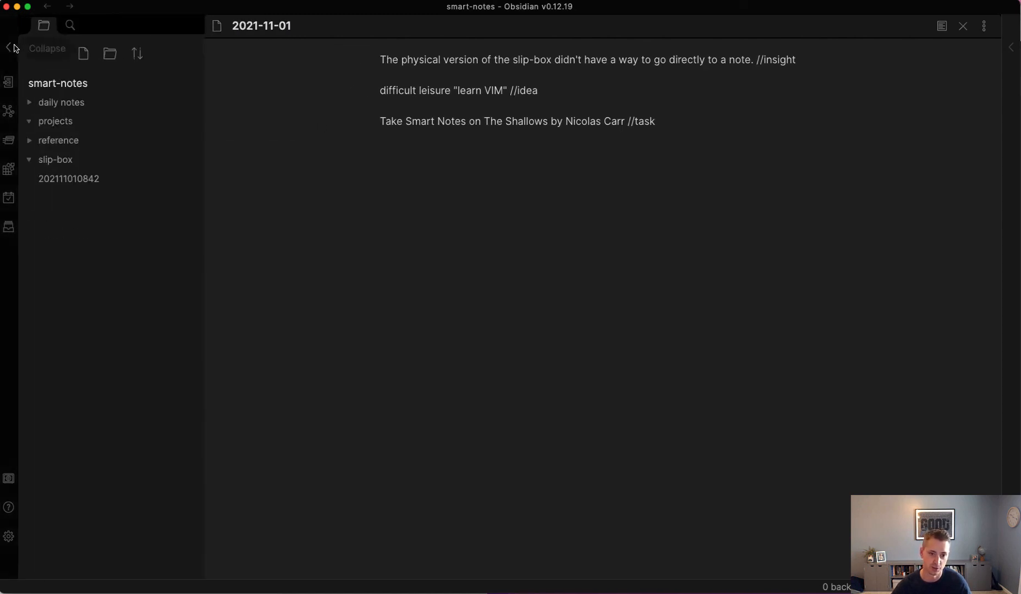
click(62, 102)
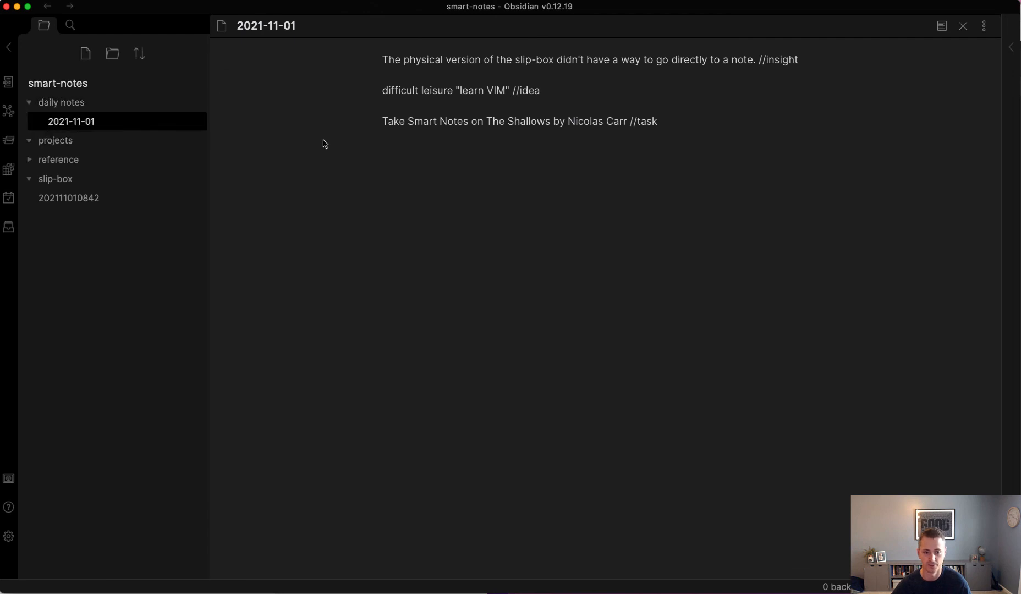